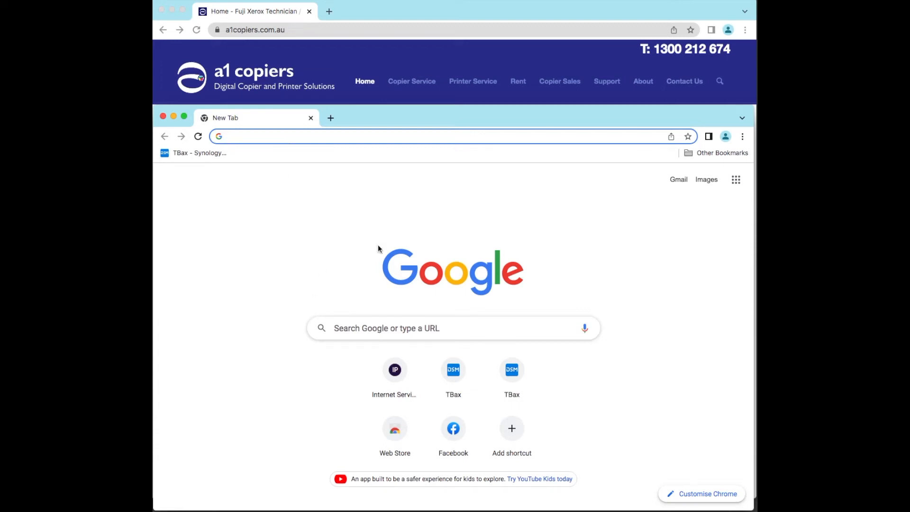
pyautogui.moveTo(268, 281)
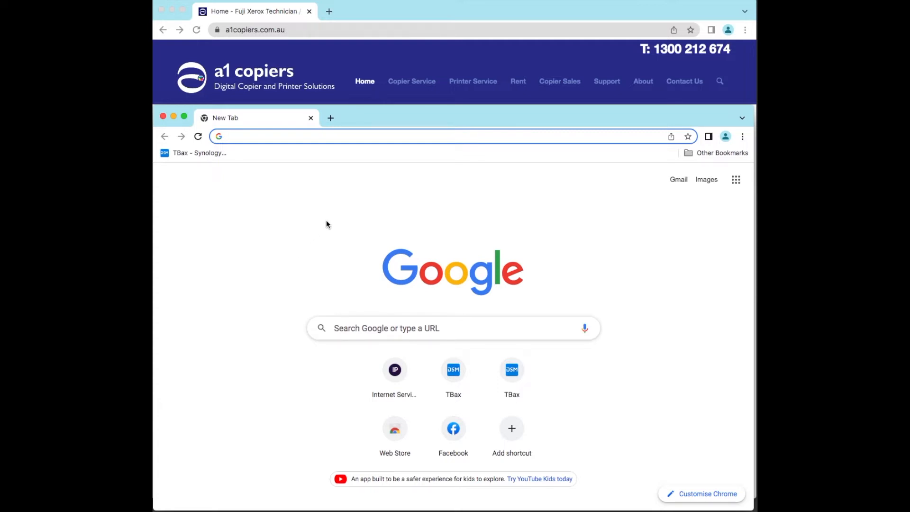
# Step: Start typing the fujifilm.com address into the new Chrome tab
pyautogui.write('fujifilm.com/')
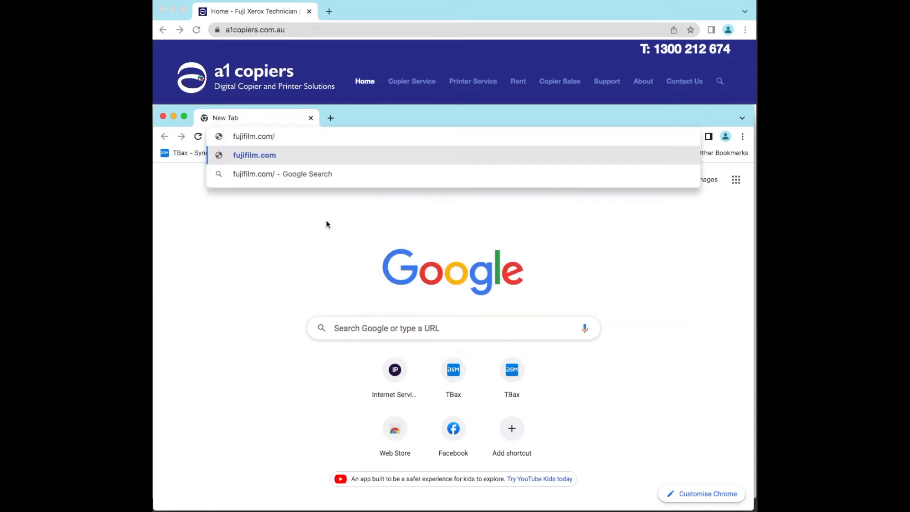
# Step: Complete the Fujifilm Business Innovation address to load the Australian Support & Drivers page
pyautogui.write('fba')
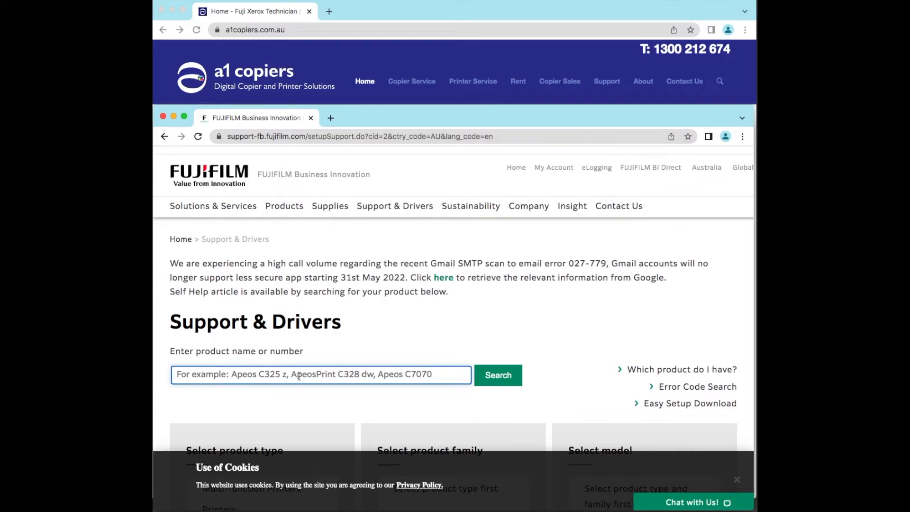
# Step: Search for ApeosPort-V C3375 and download the recommended Mac Print Driver 1.73.109
pyautogui.write('3375')
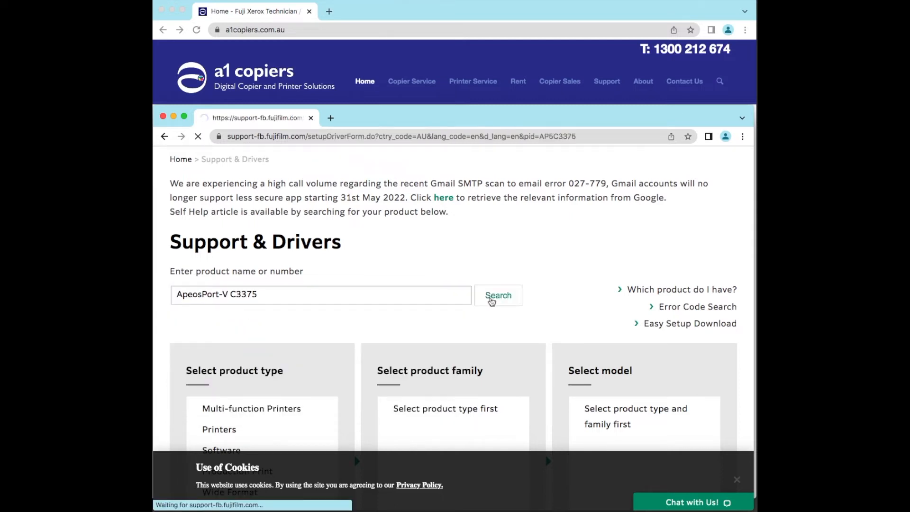
pyautogui.click(497, 295)
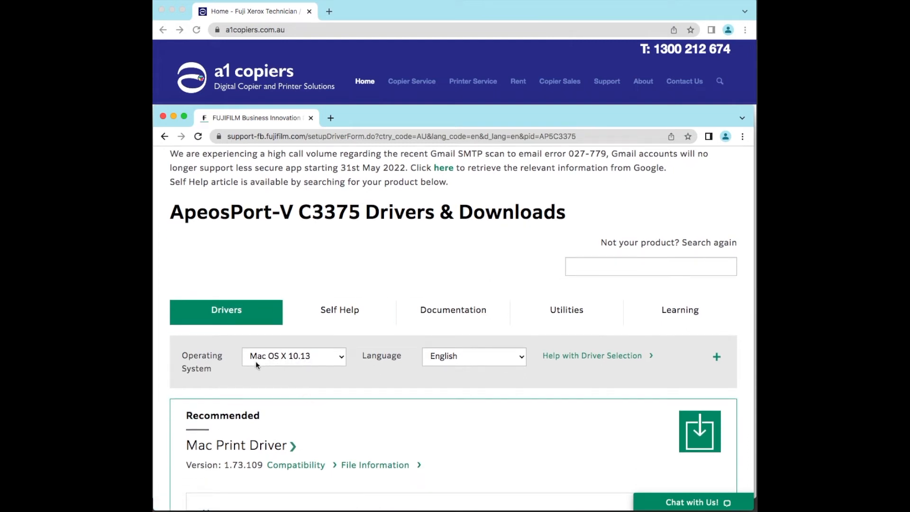
pyautogui.moveTo(600, 390)
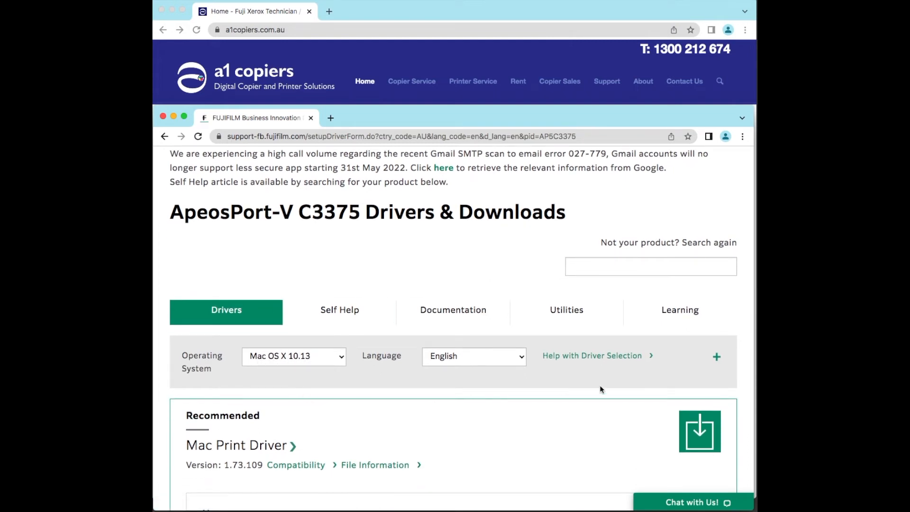
pyautogui.scroll(-3)
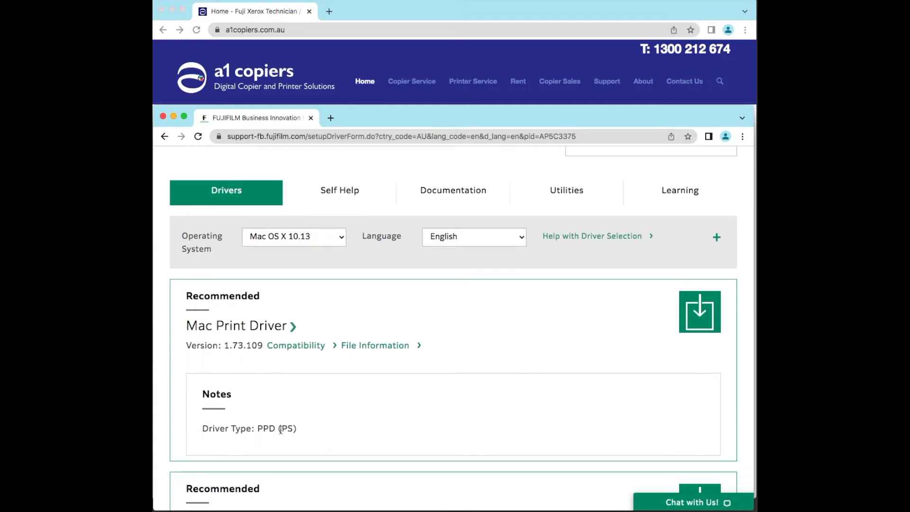
pyautogui.scroll(-3)
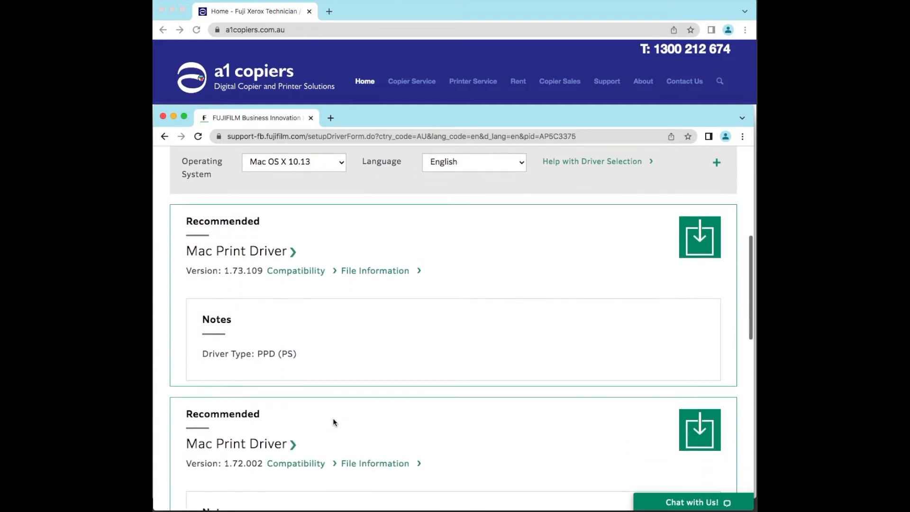
pyautogui.click(699, 237)
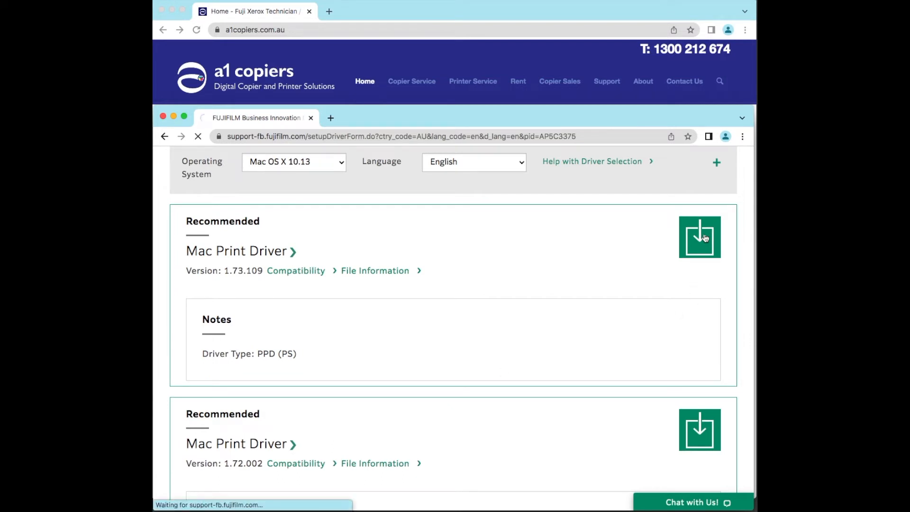
# Step: Open the downloaded disk image and select the Fuji Xerox PS Plug-in Installer.pkg
pyautogui.click(700, 237)
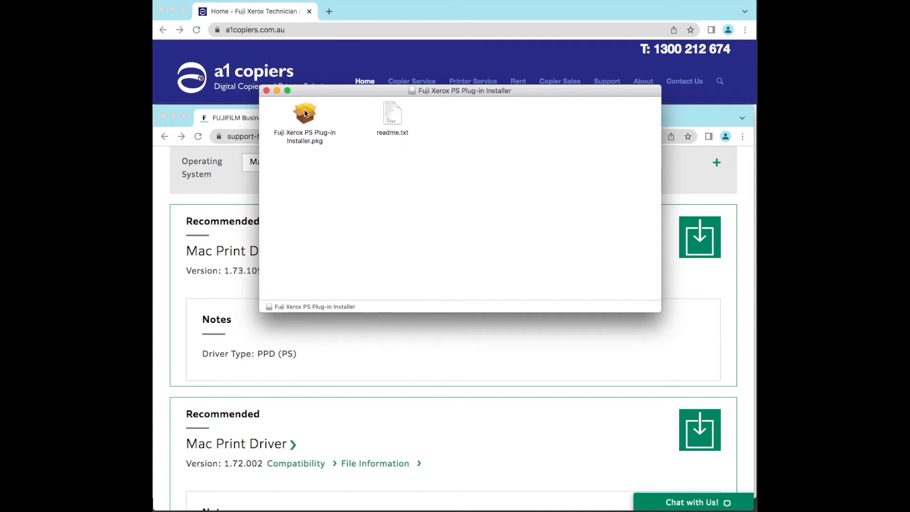
pyautogui.click(304, 113)
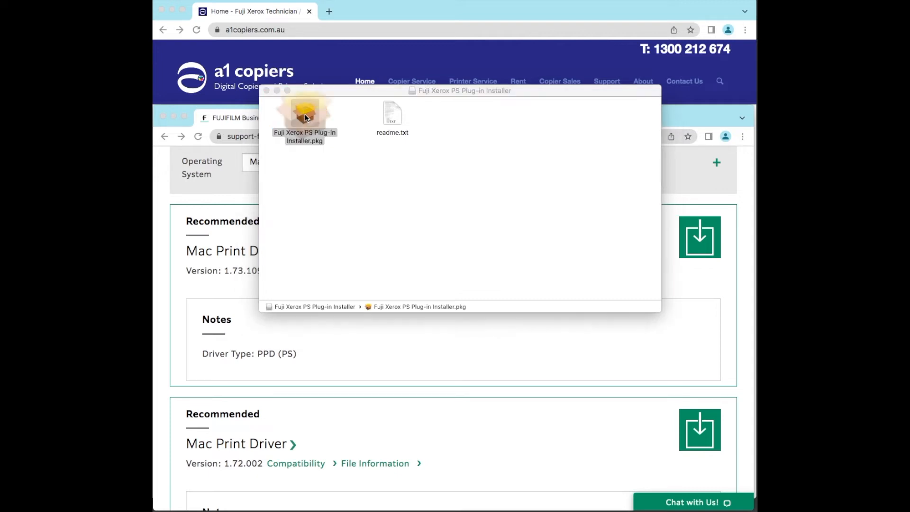
# Step: Run the PS Plug-in installer, accepting the license and authorising with the admin password
pyautogui.doubleClick(304, 111)
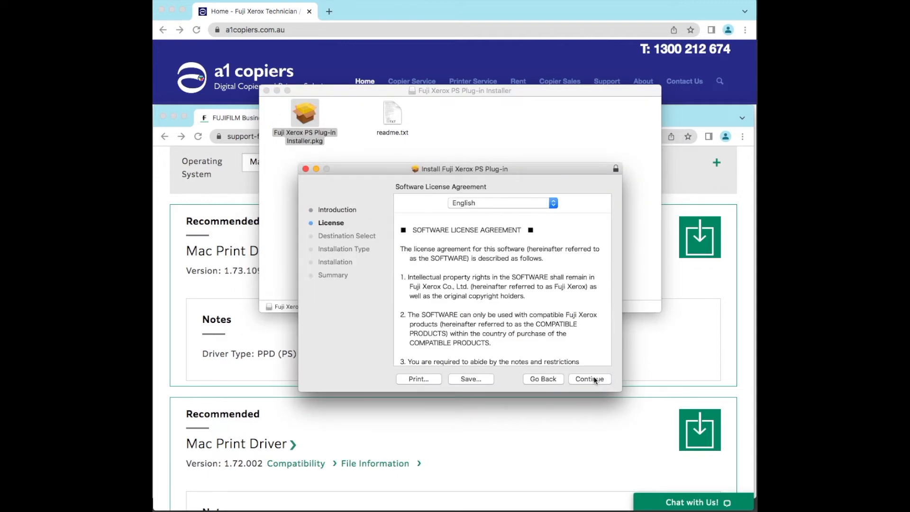
pyautogui.click(588, 379)
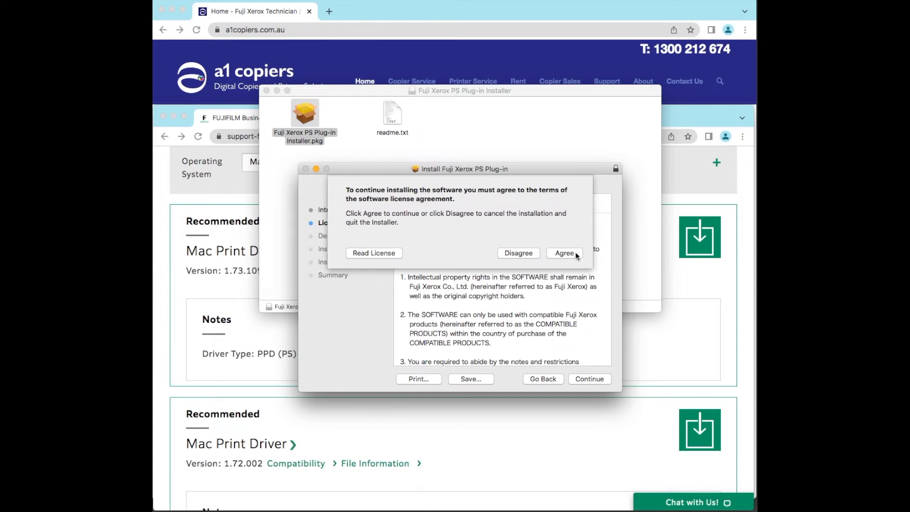
pyautogui.click(563, 253)
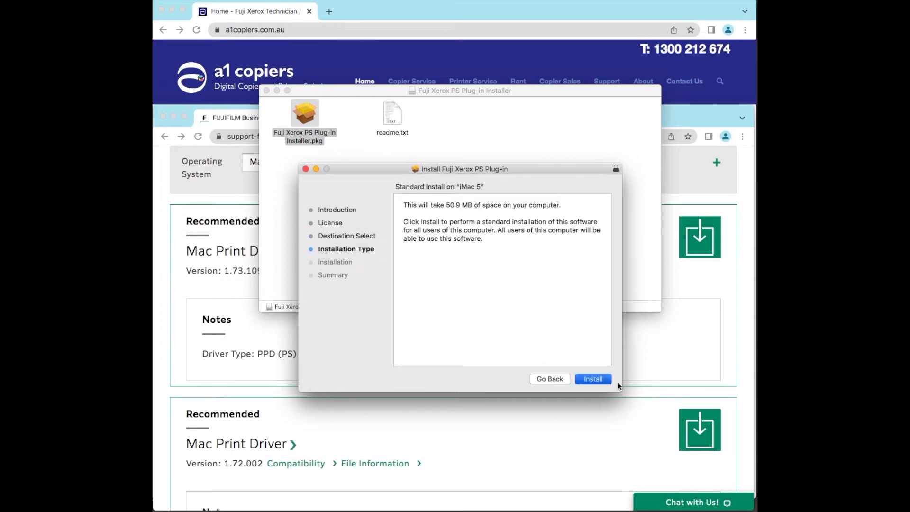
pyautogui.click(592, 378)
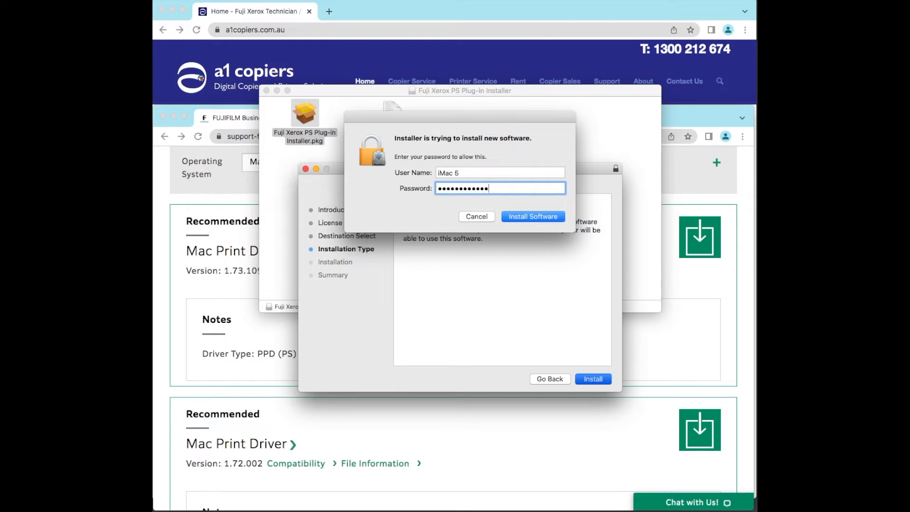
pyautogui.click(532, 216)
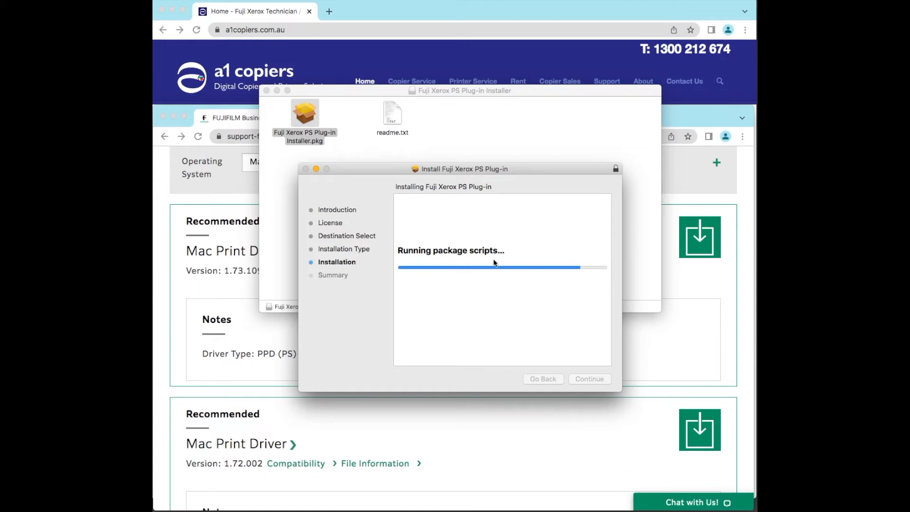
pyautogui.moveTo(530, 204)
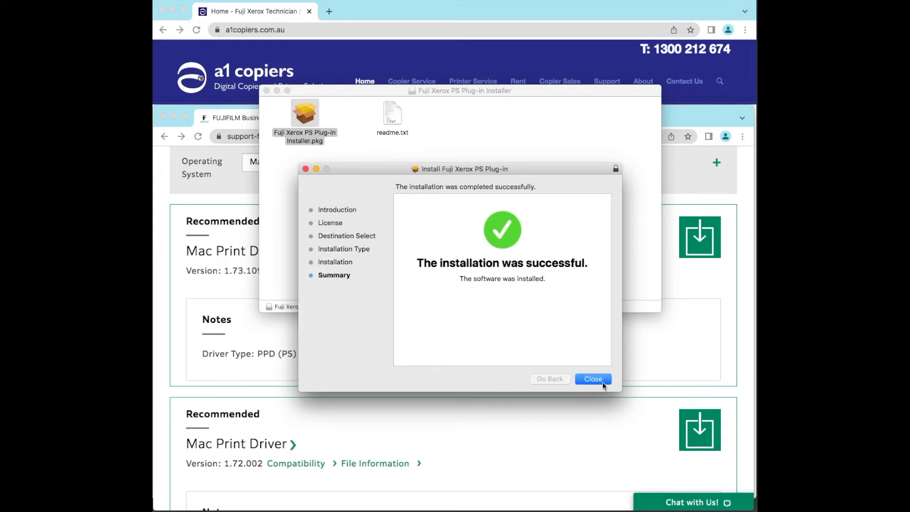
pyautogui.click(592, 378)
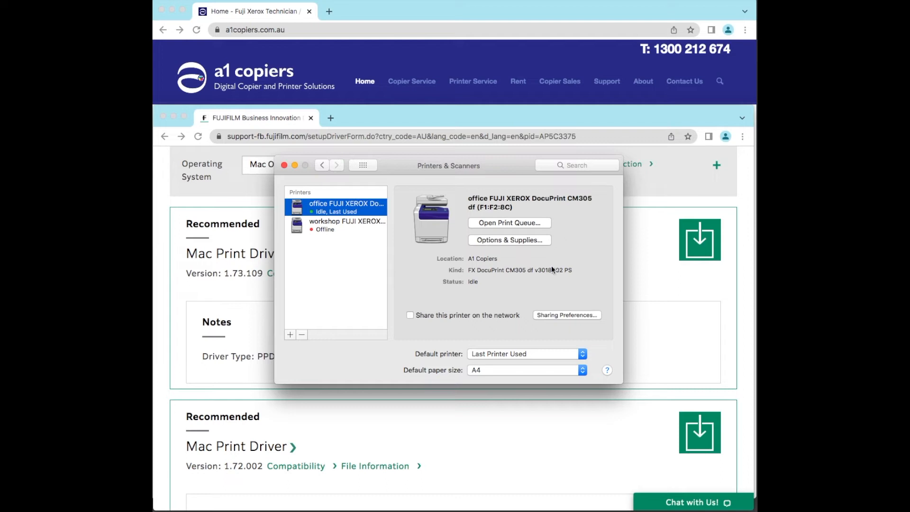
pyautogui.moveTo(290, 339)
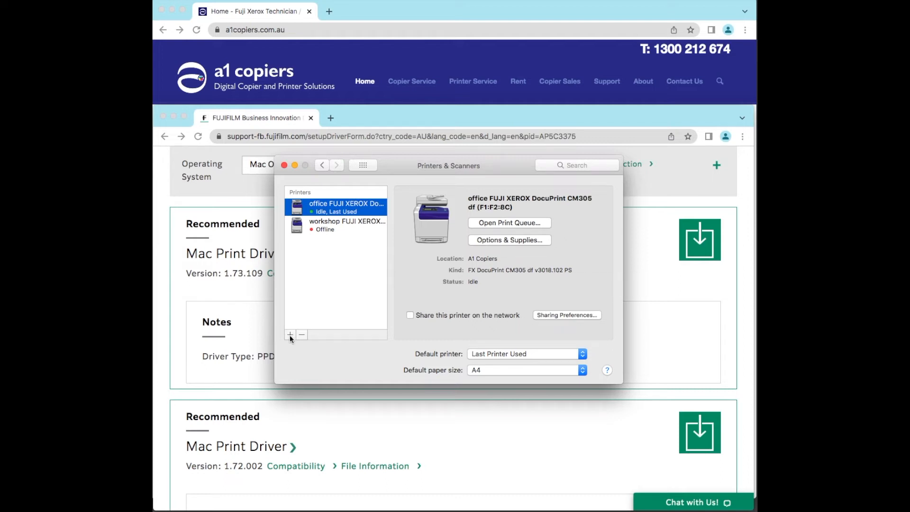
# Step: Click + in Printers & Scanners to open the Add printer window
pyautogui.click(290, 334)
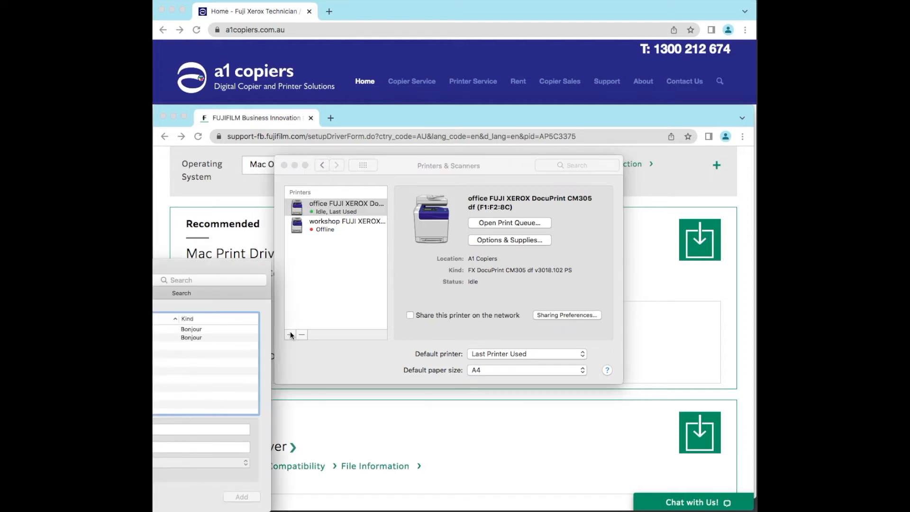
pyautogui.click(291, 334)
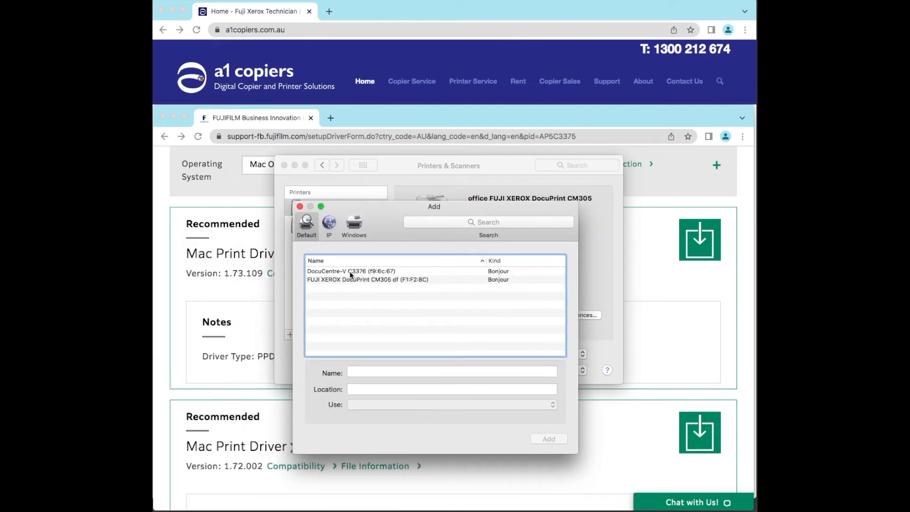
# Step: Select the DocuCentre-V C3376 printer and choose manual driver software selection
pyautogui.click(351, 271)
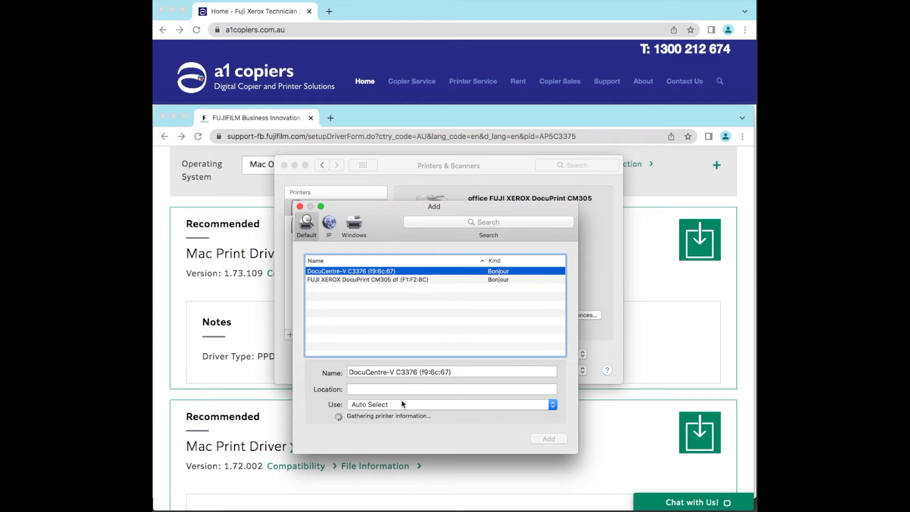
pyautogui.click(450, 404)
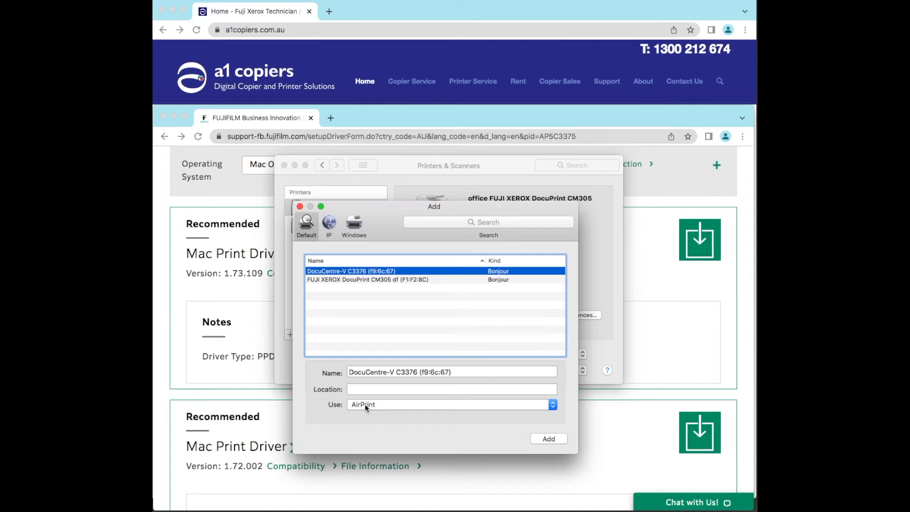
pyautogui.click(449, 404)
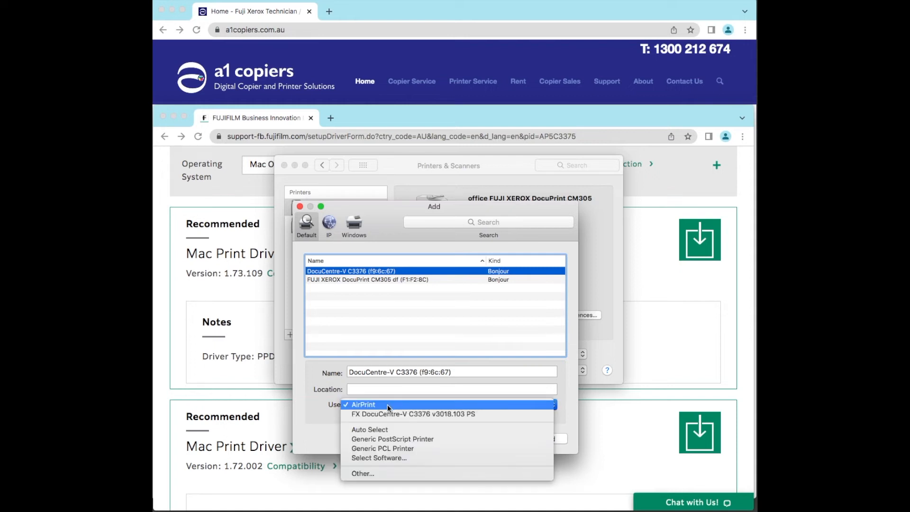
pyautogui.click(378, 458)
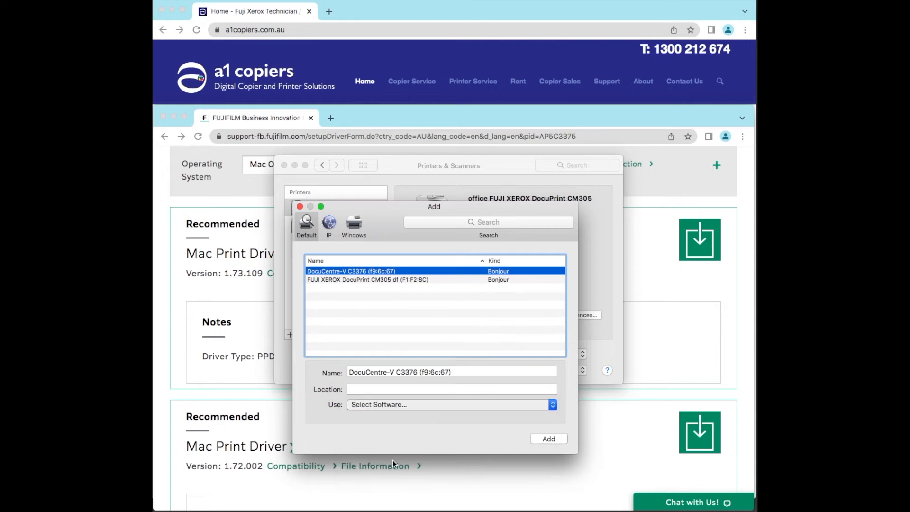
# Step: Filter the driver list and pick FX ApeosPort-V C3376 v3018.103 PS
pyautogui.click(451, 404)
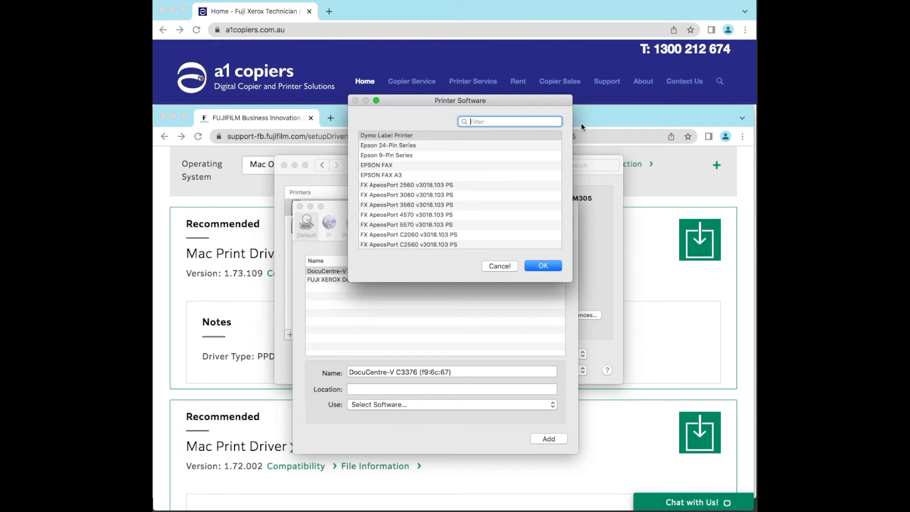
pyautogui.write('3376')
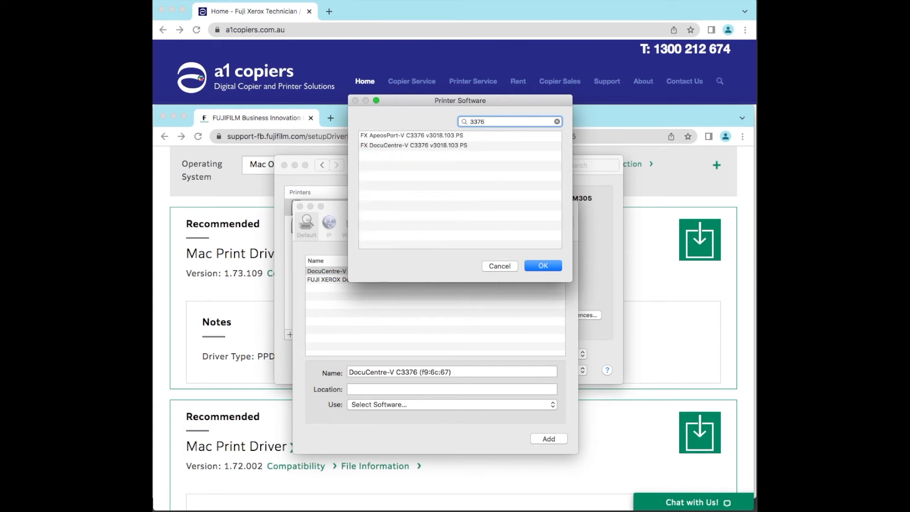
pyautogui.click(411, 136)
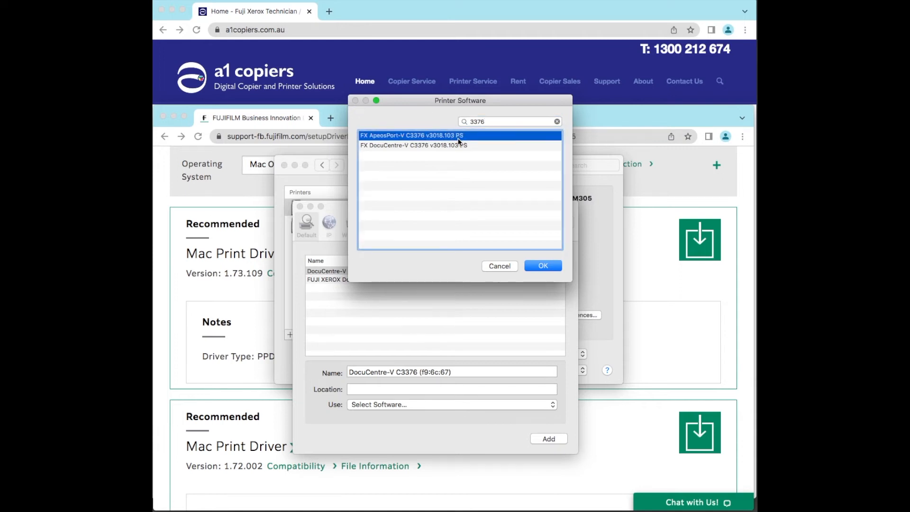
pyautogui.click(541, 265)
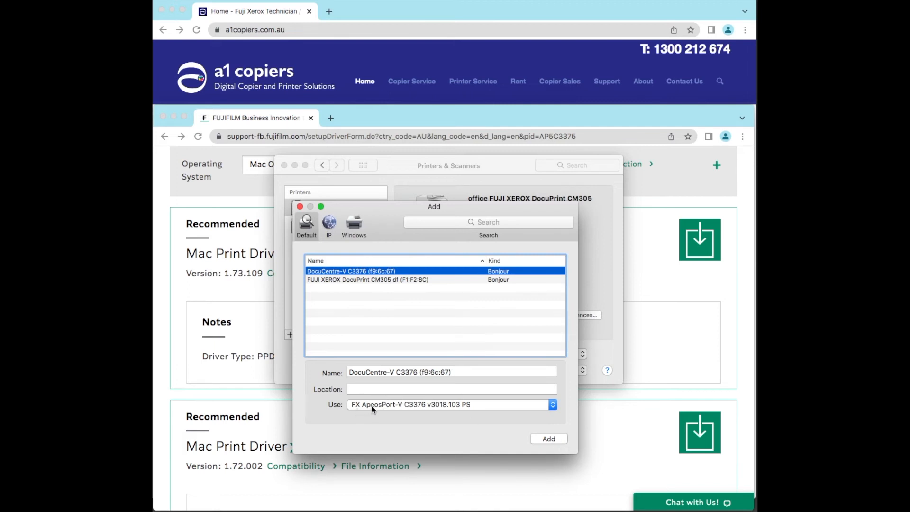
pyautogui.moveTo(496, 350)
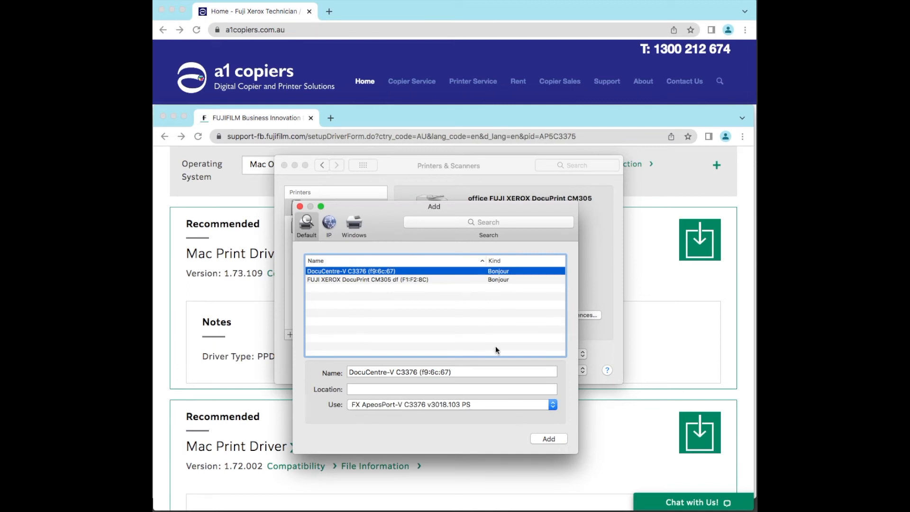
# Step: Add the DocuCentre-V C3376 printer and continue through the device configuration sheet
pyautogui.click(548, 438)
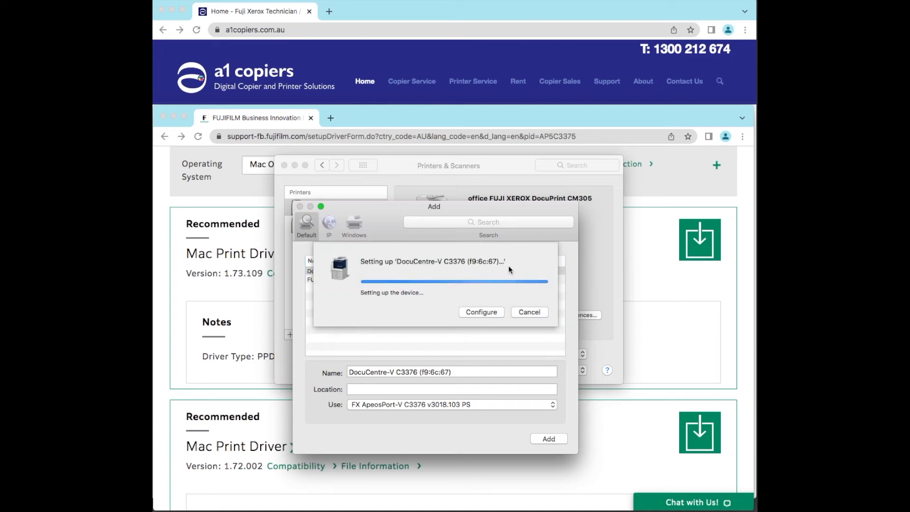
pyautogui.moveTo(445, 315)
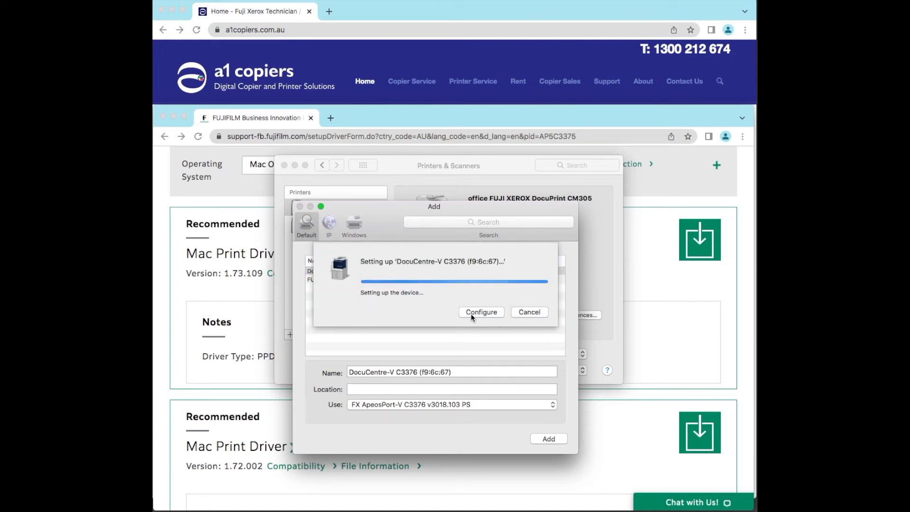
pyautogui.click(481, 313)
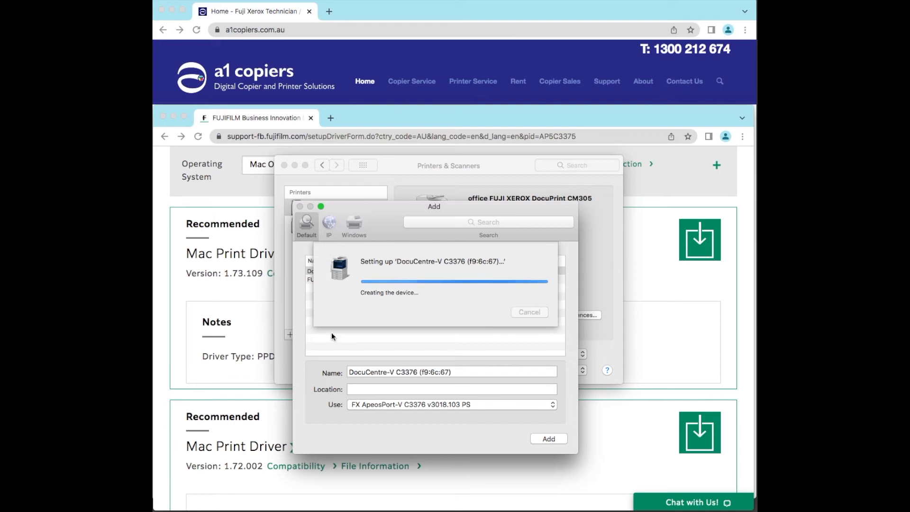
pyautogui.moveTo(487, 335)
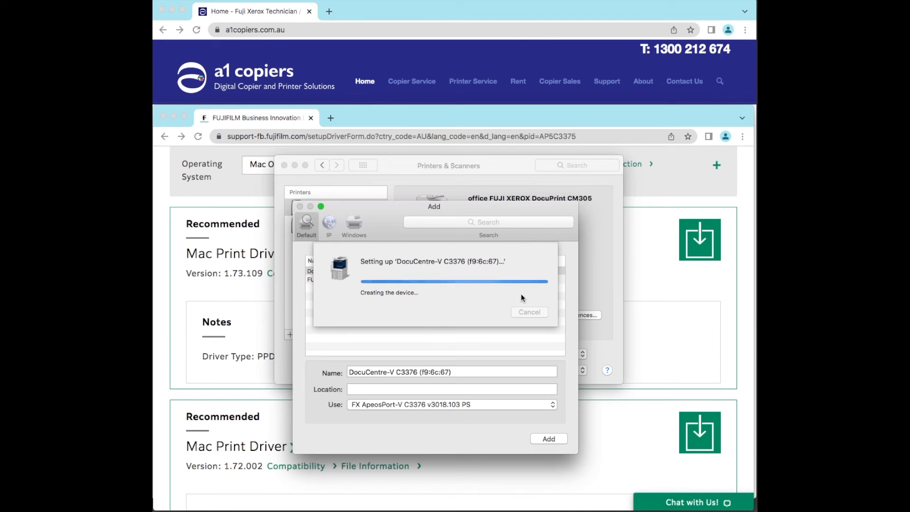
pyautogui.moveTo(489, 263)
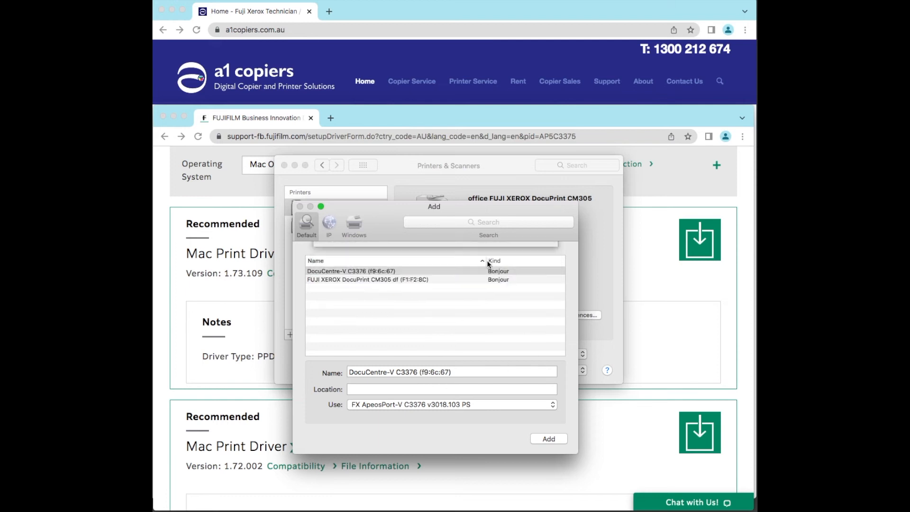
# Step: Close the Add window so DocuCentre-V C3376 appears in the Printers list
pyautogui.click(547, 438)
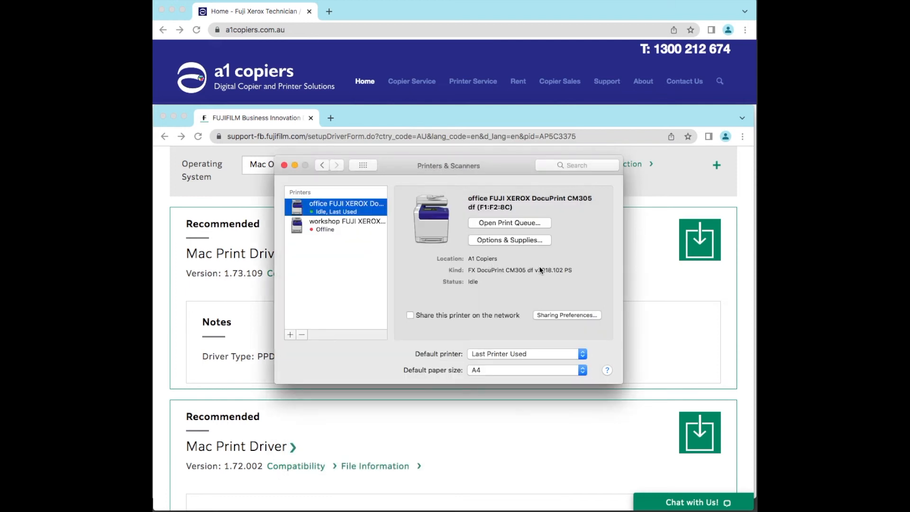
pyautogui.moveTo(389, 257)
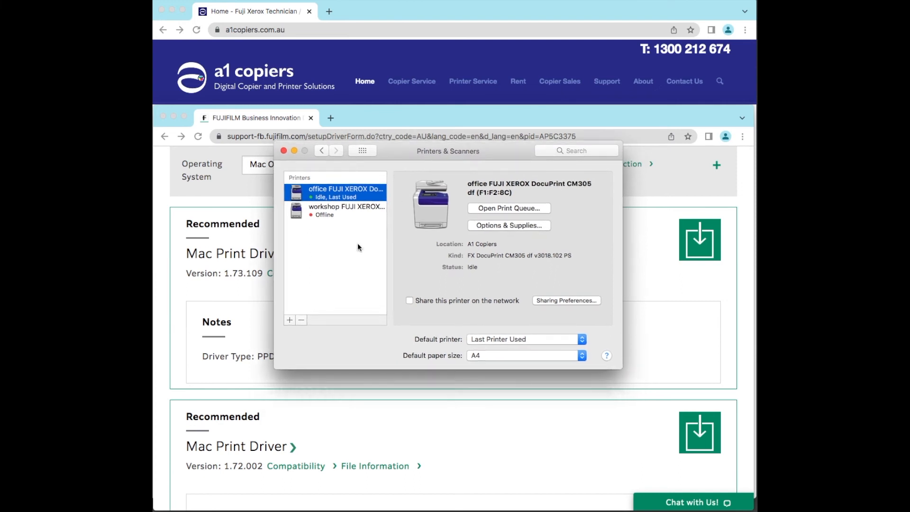
pyautogui.moveTo(362, 261)
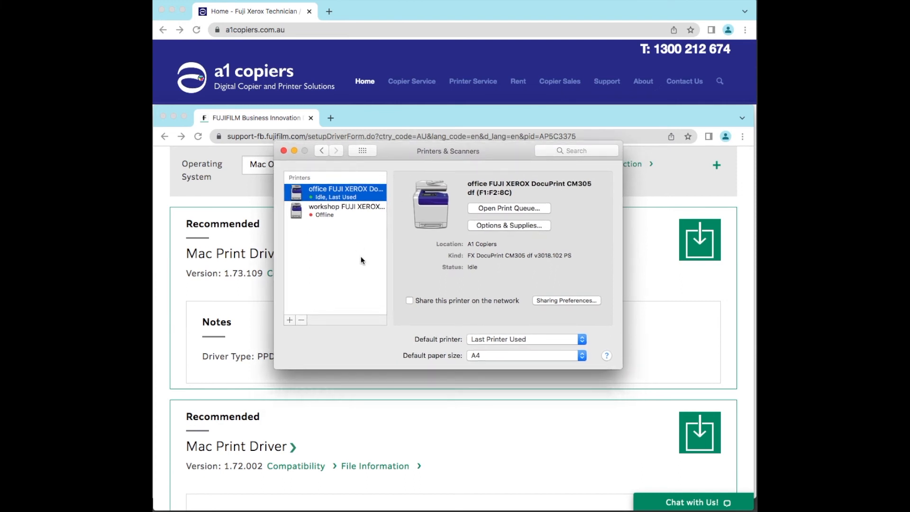
pyautogui.moveTo(528, 207)
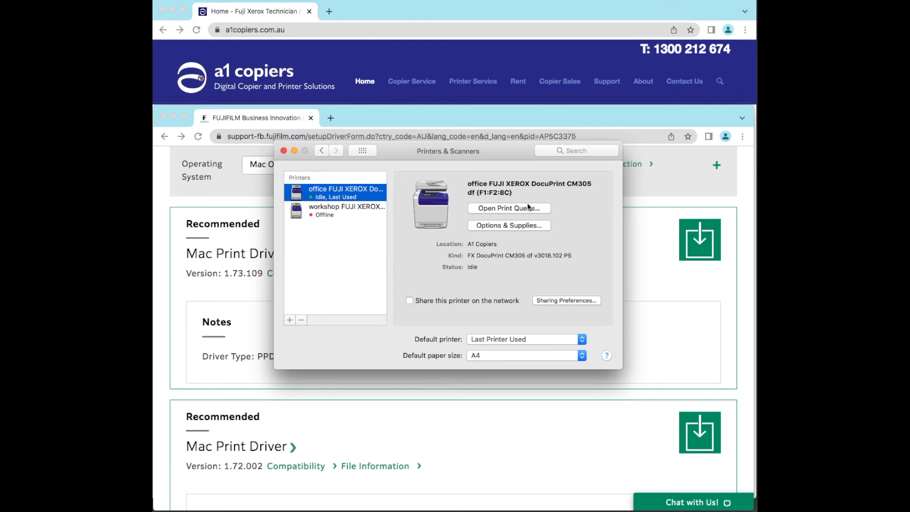
pyautogui.moveTo(339, 258)
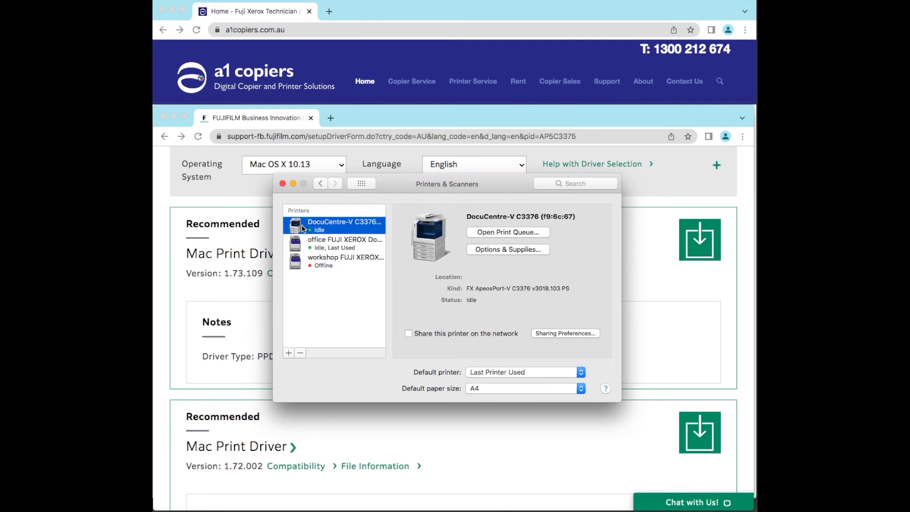
# Step: Open the DocuCentre-V C3376 print queue window, showing no jobs
pyautogui.click(506, 232)
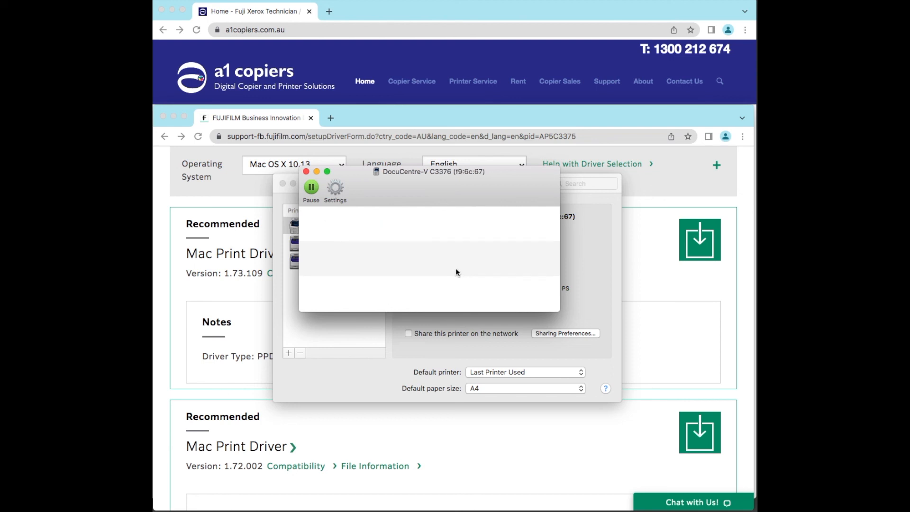
pyautogui.moveTo(462, 235)
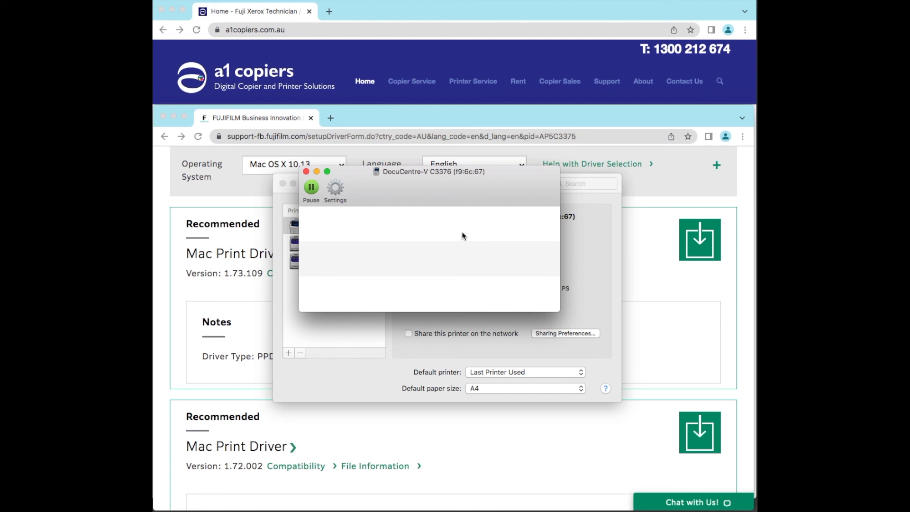
pyautogui.moveTo(472, 196)
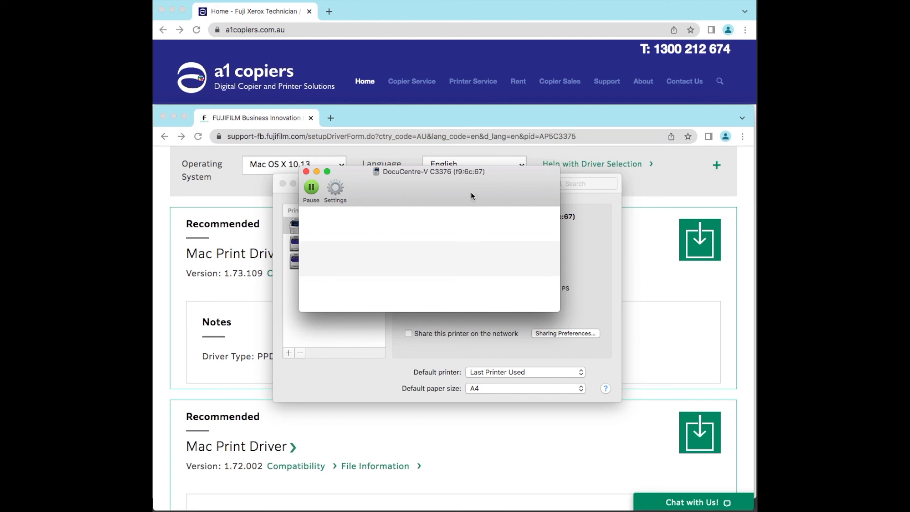